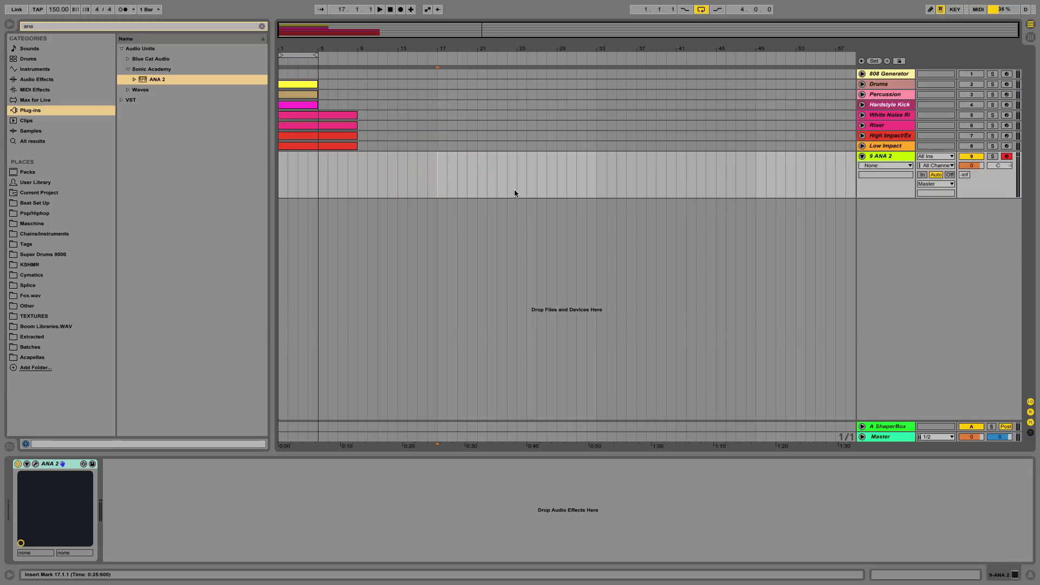
Select bars 17–25 on the ANA 2 track and load ANA 2's INIT preset.
drag(437, 176, 516, 176)
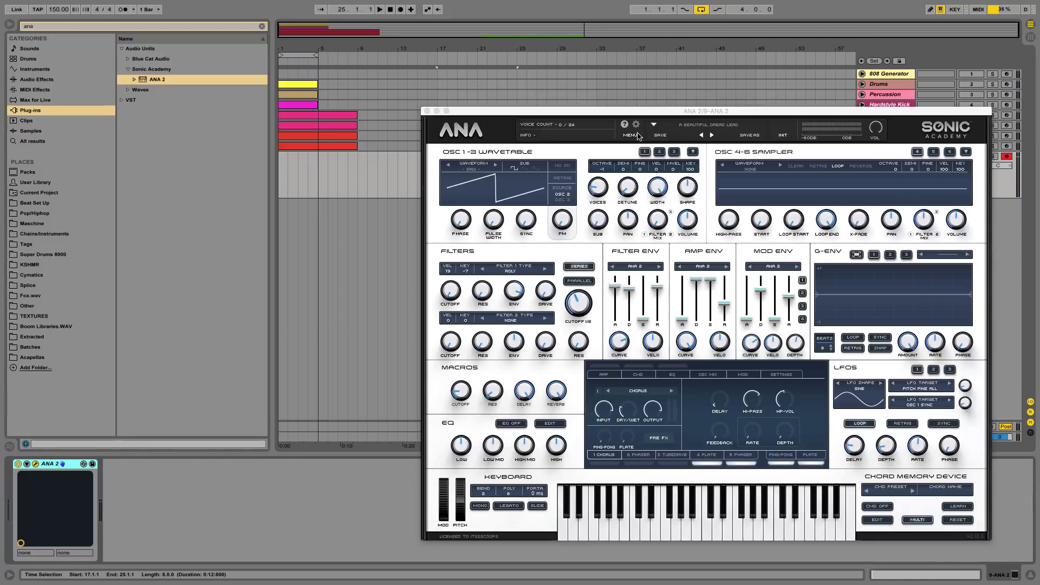
click(630, 135)
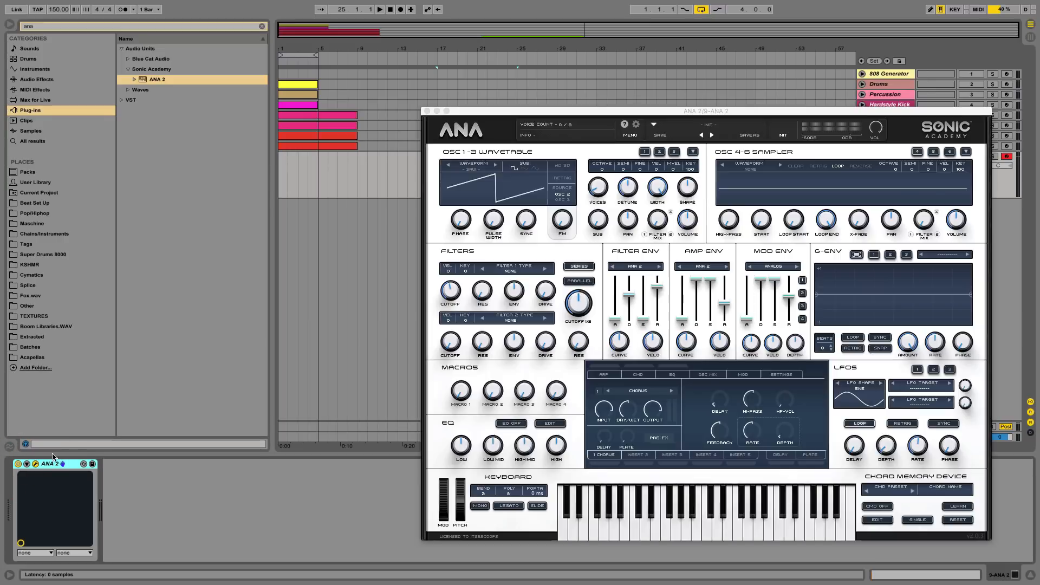
drag(723, 292, 723, 312)
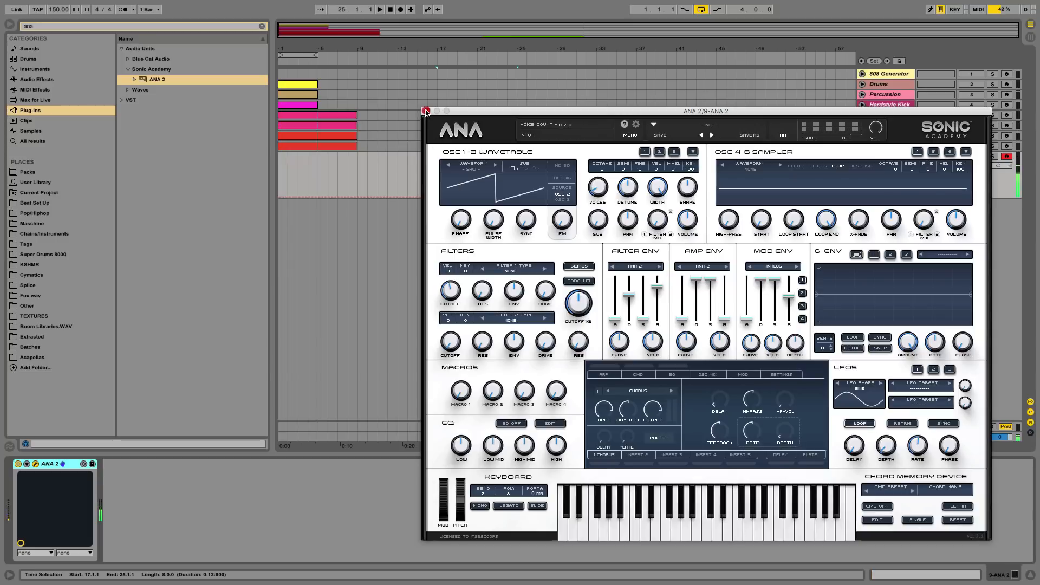
Close the synth window and draw a short choppy note riff in the bar 17 clip.
click(426, 110)
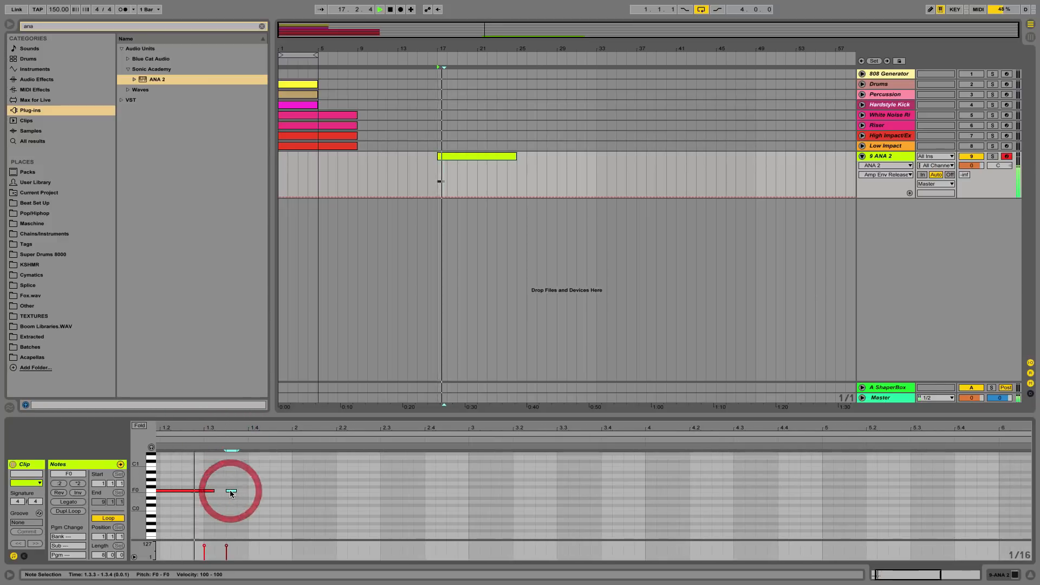
click(253, 490)
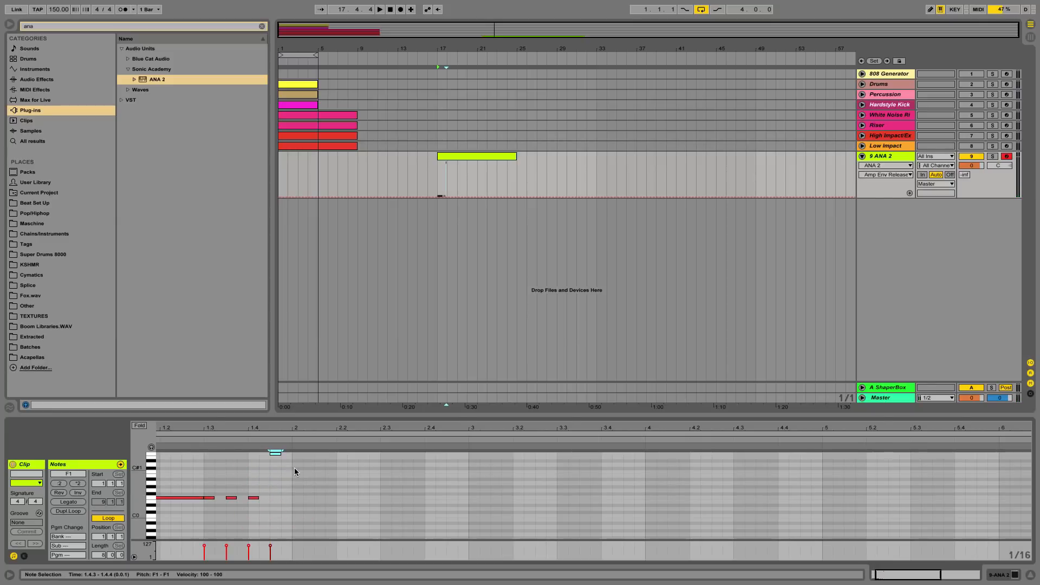
click(275, 453)
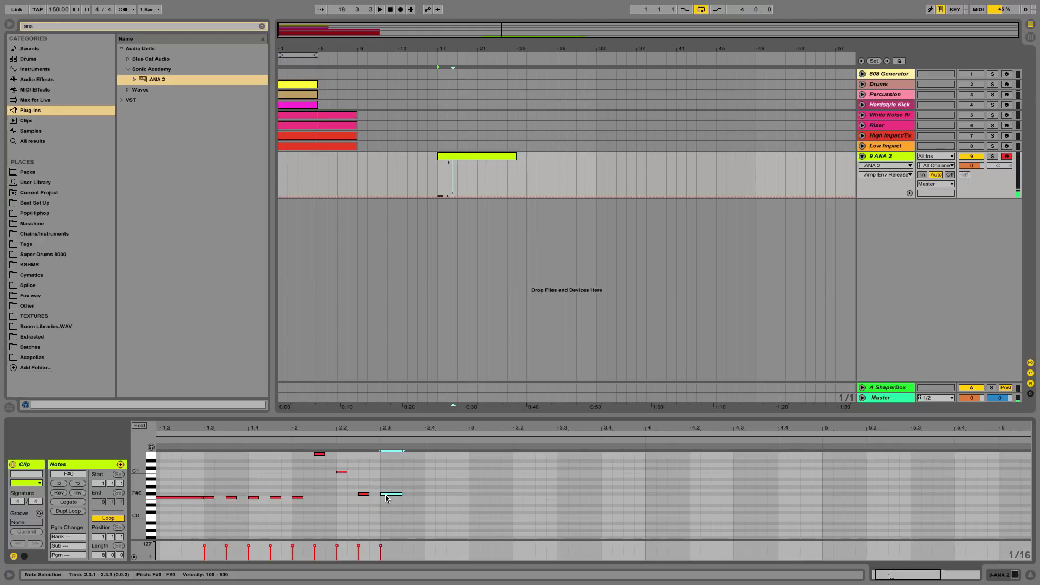
drag(388, 494, 428, 498)
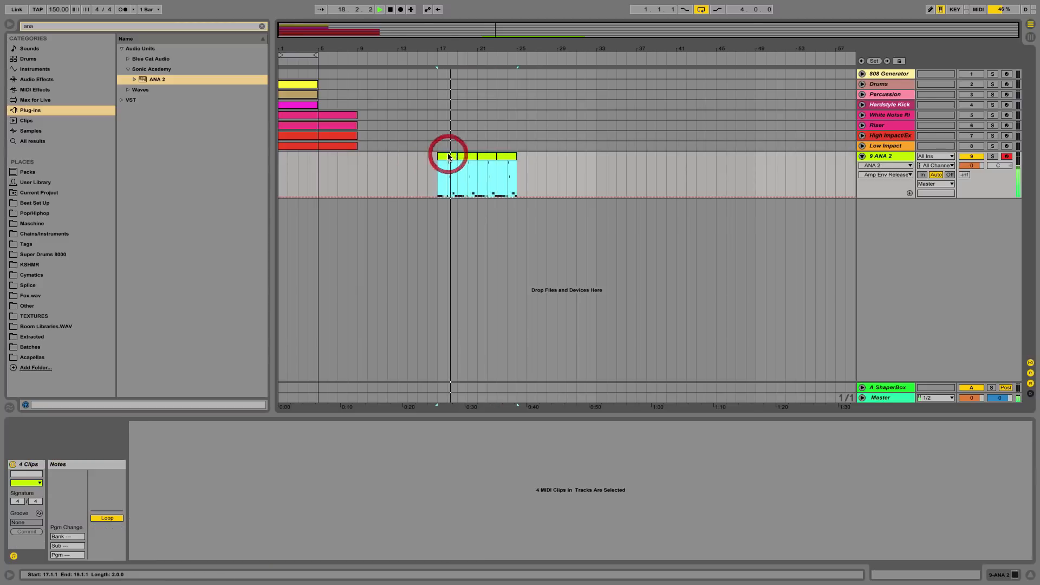
Show the ANA 2 track's device chain and search the browser for 'phaser'.
double_click(475, 165)
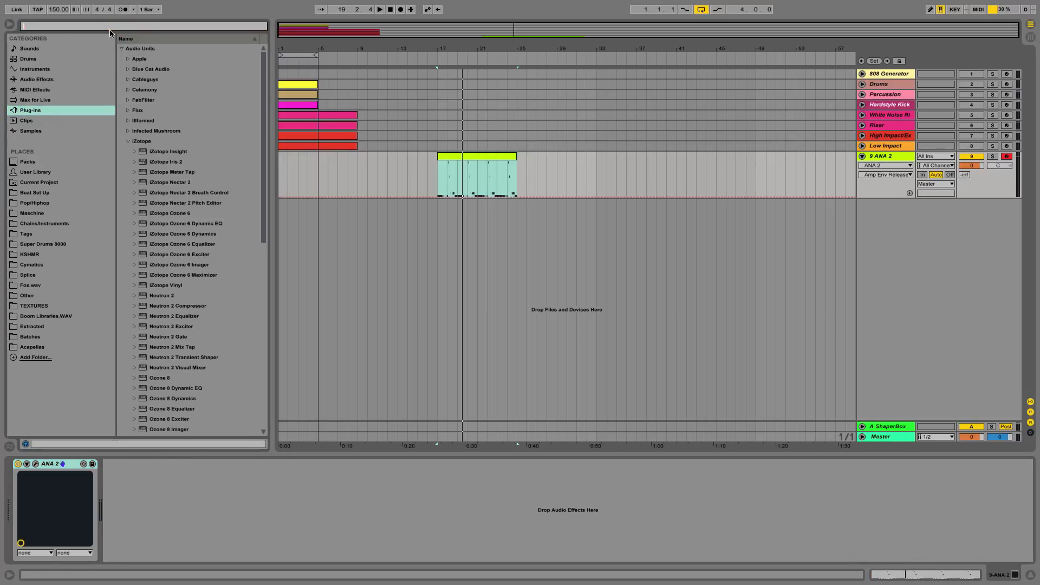
mouse_move(261, 82)
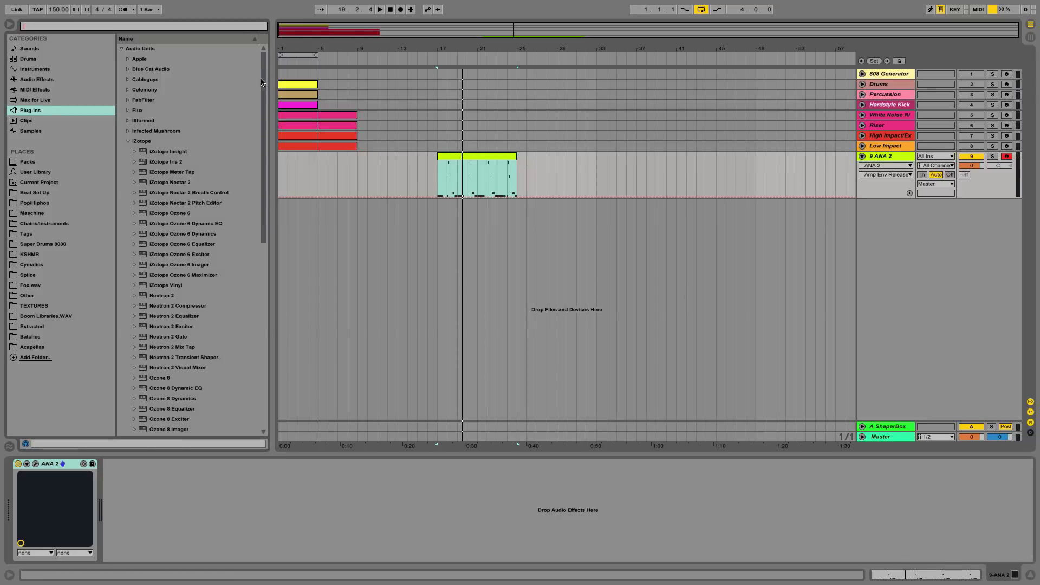
click(36, 79)
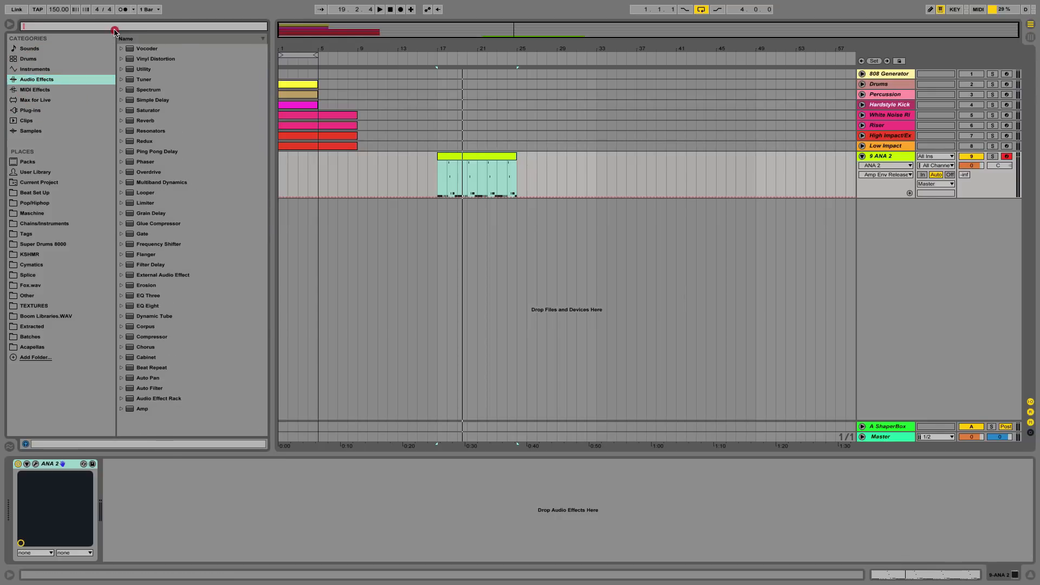
text(phaser)
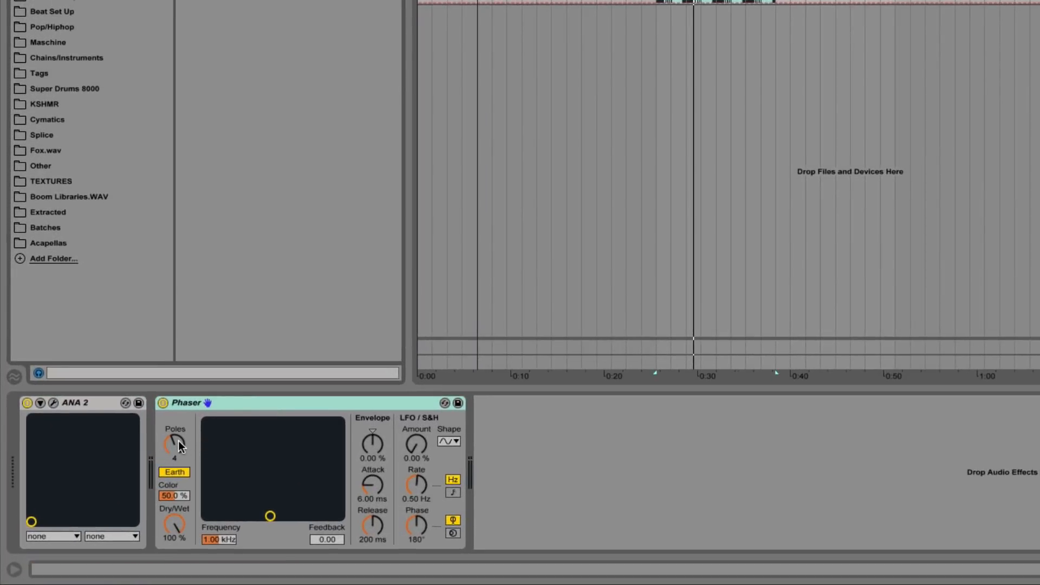
Raise the Phaser to 8 poles and move its puck to about 609 Hz, 0.93 feedback.
click(174, 472)
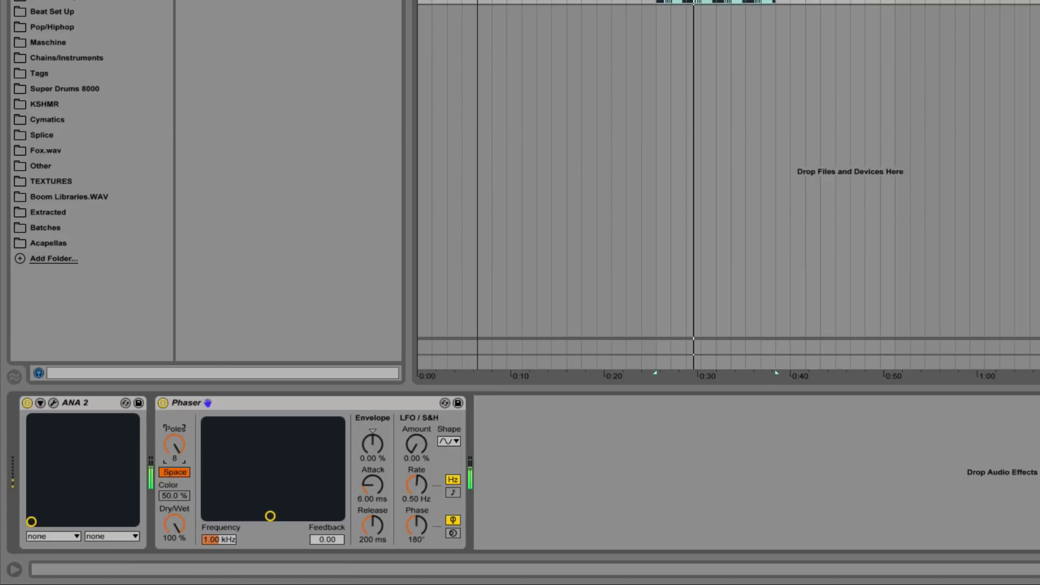
drag(271, 516, 277, 506)
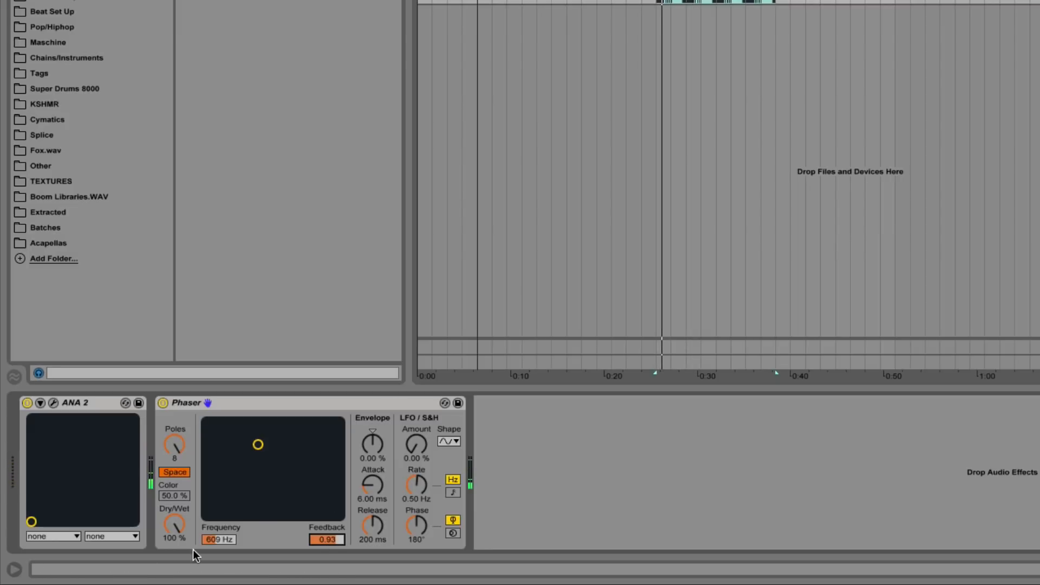
mouse_move(312, 471)
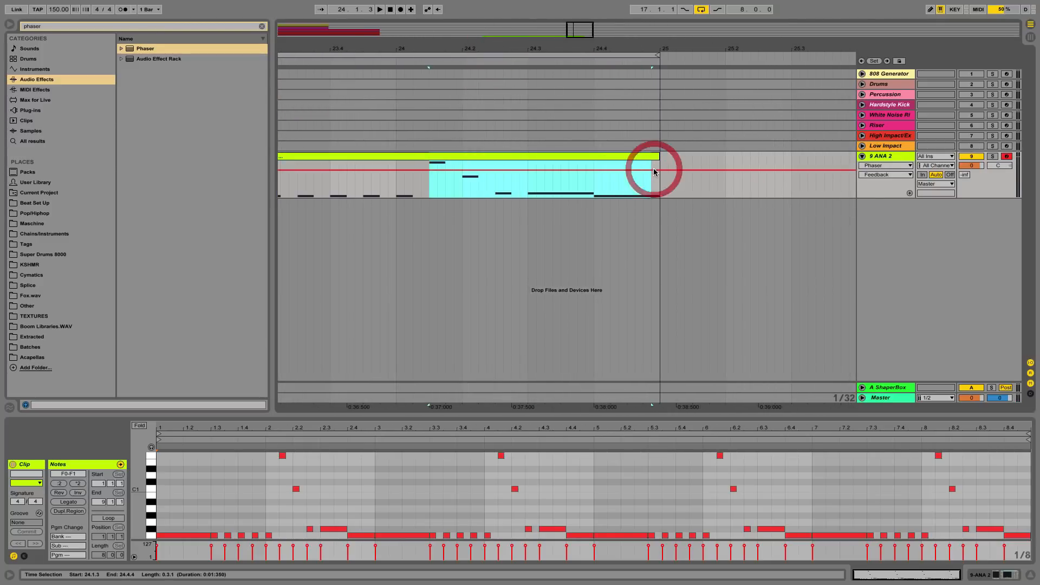
Set the second Phaser's feedback to 0.90.
click(379, 9)
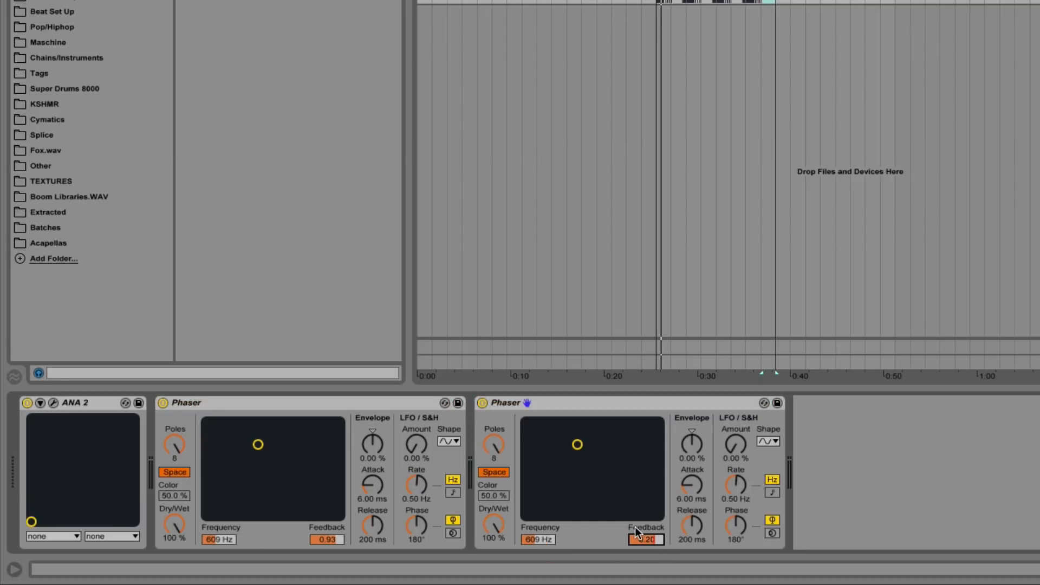
double_click(644, 540)
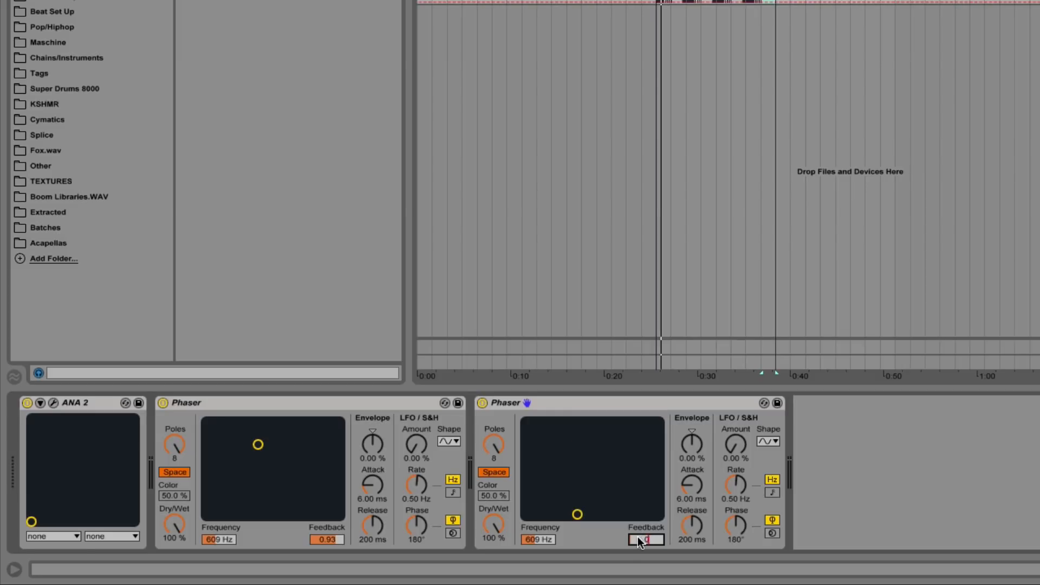
text(0.90)
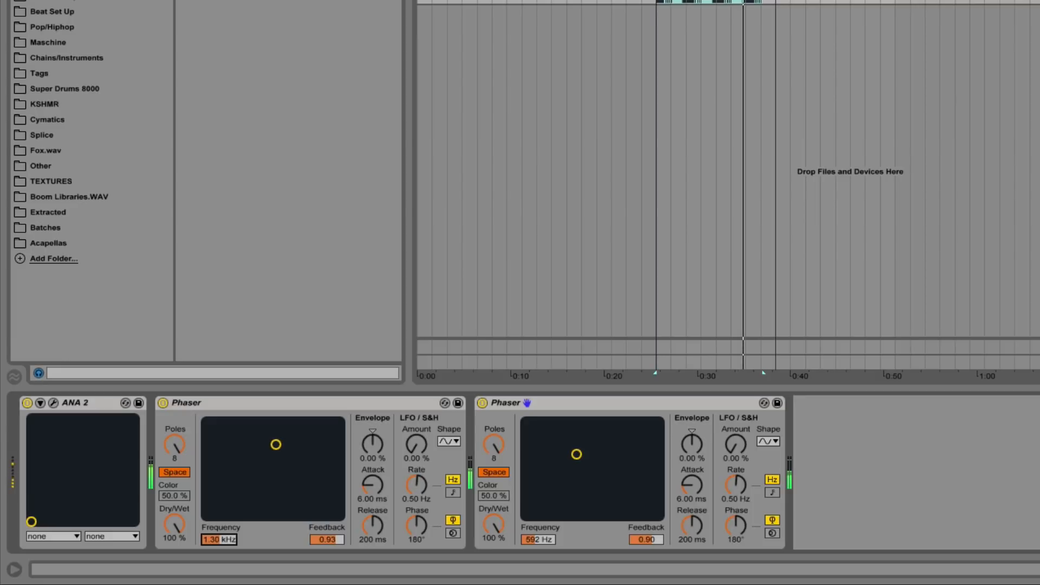
mouse_move(494, 415)
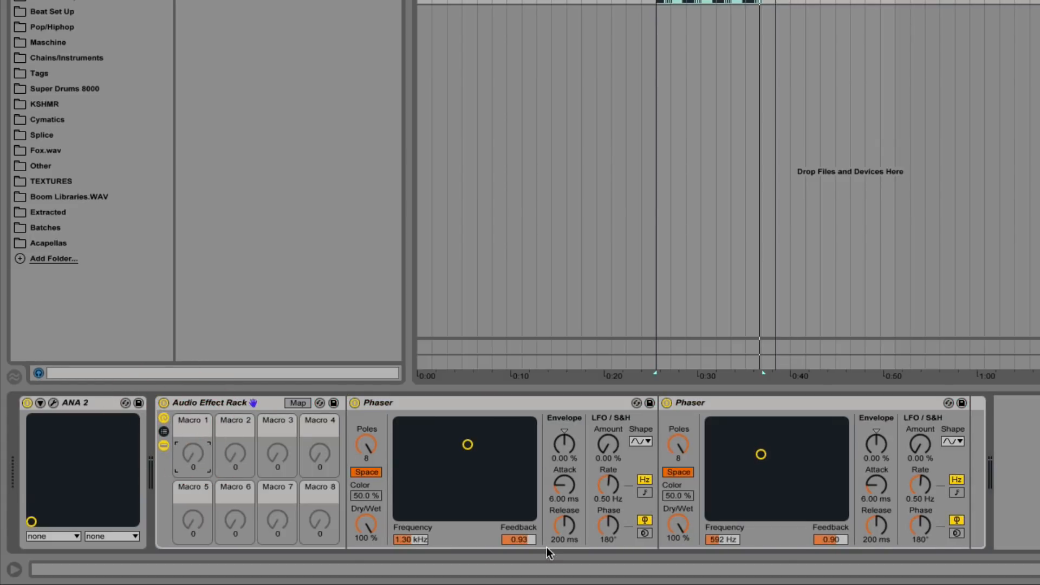
Map both Phasers' frequency to Macro 1 and sweep the macro to test it.
click(297, 403)
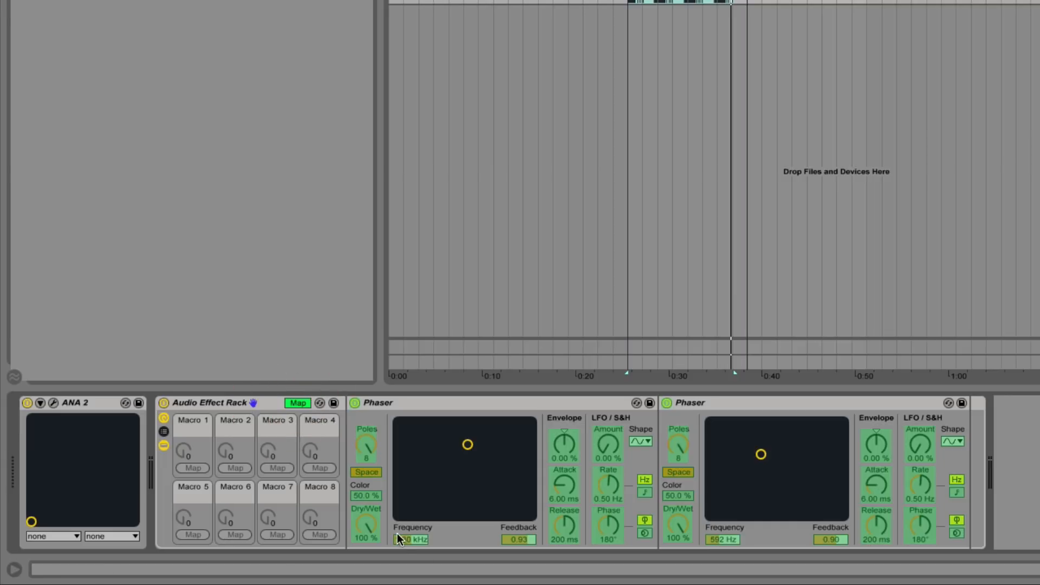
click(412, 538)
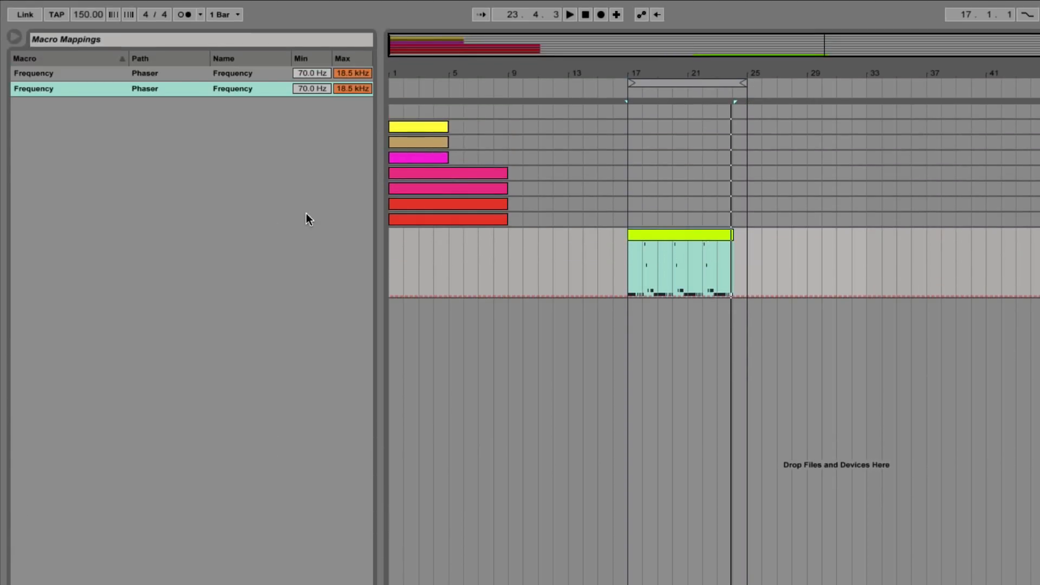
click(66, 73)
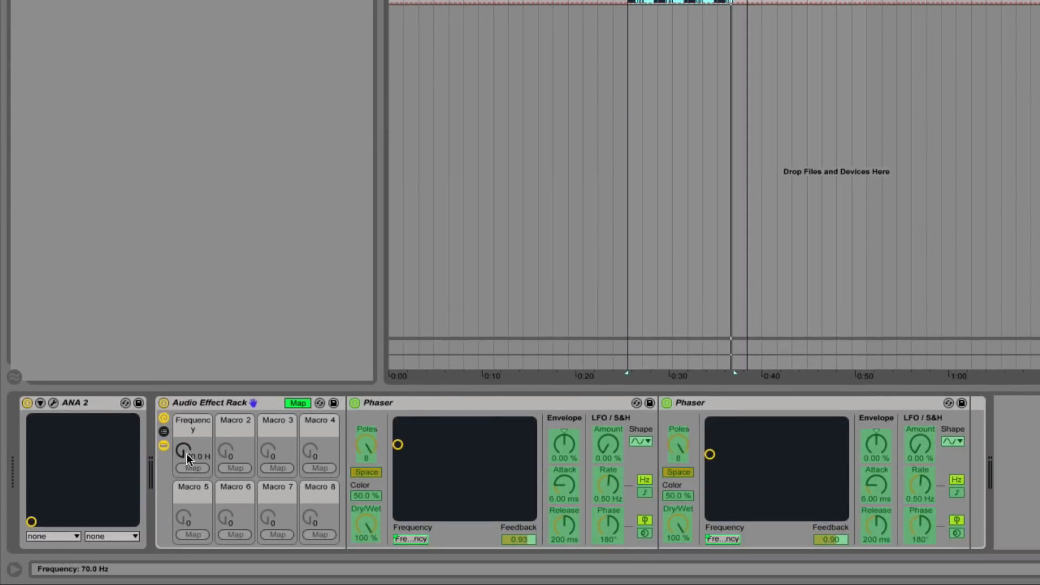
drag(186, 452, 189, 431)
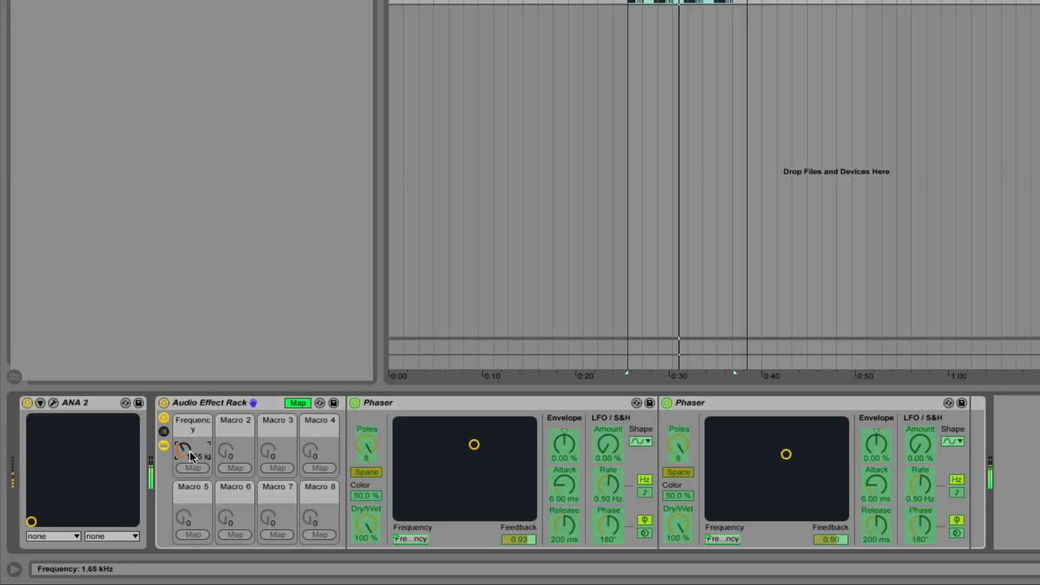
click(297, 403)
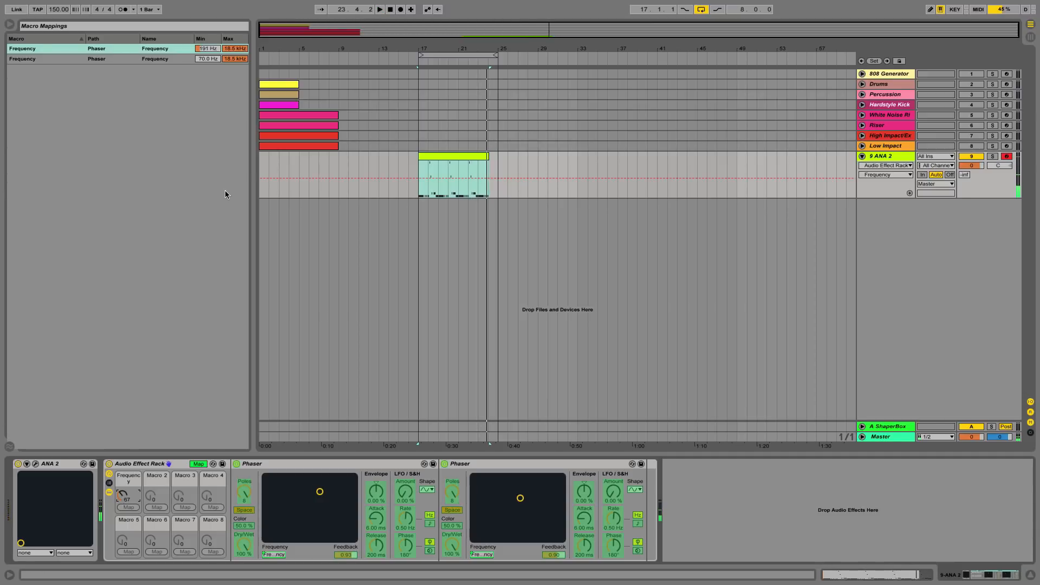
Search the browser for 'over' to add Overdrive.
click(473, 159)
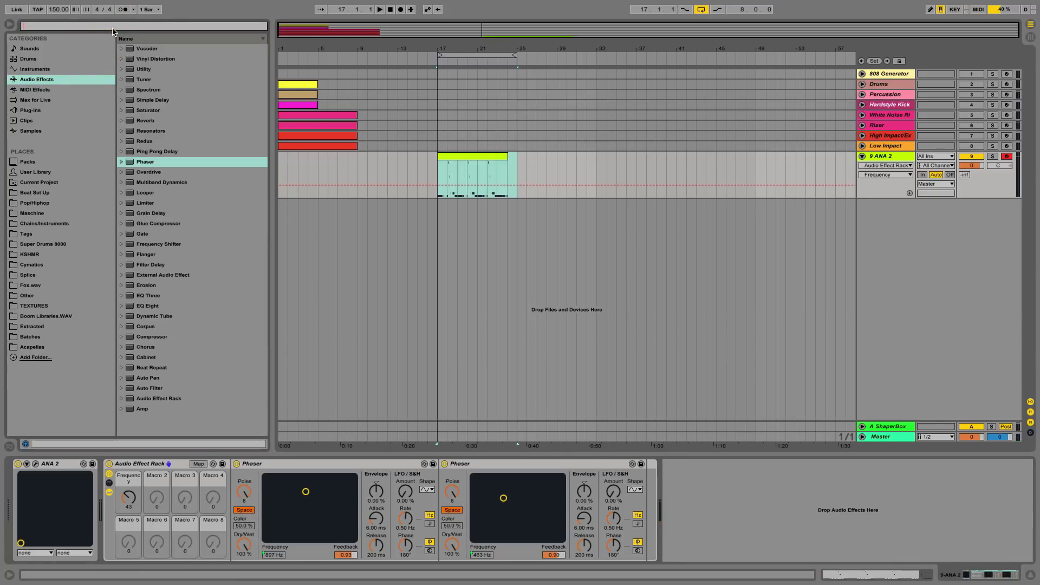
text(over)
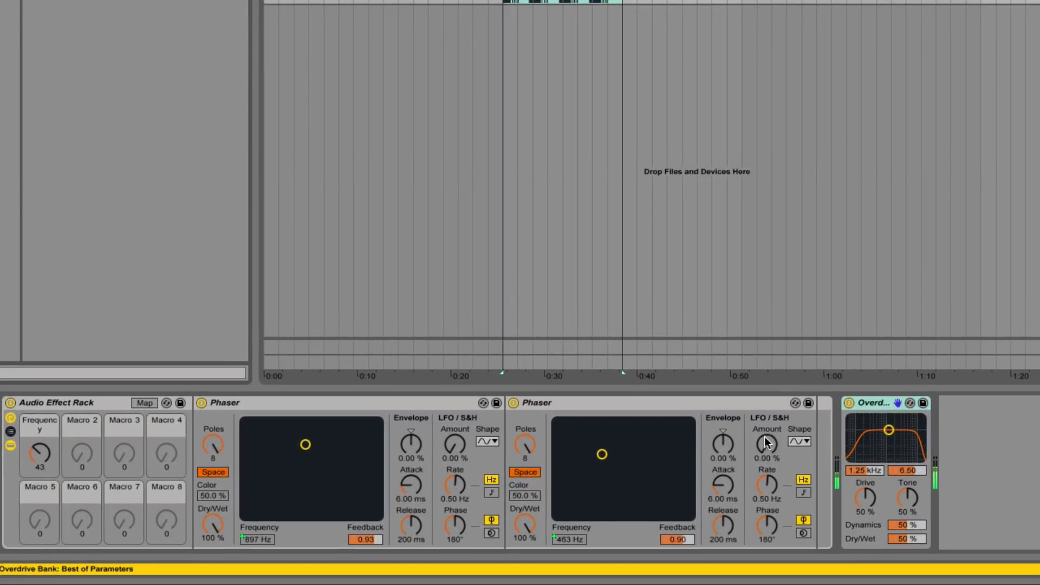
drag(39, 455, 39, 438)
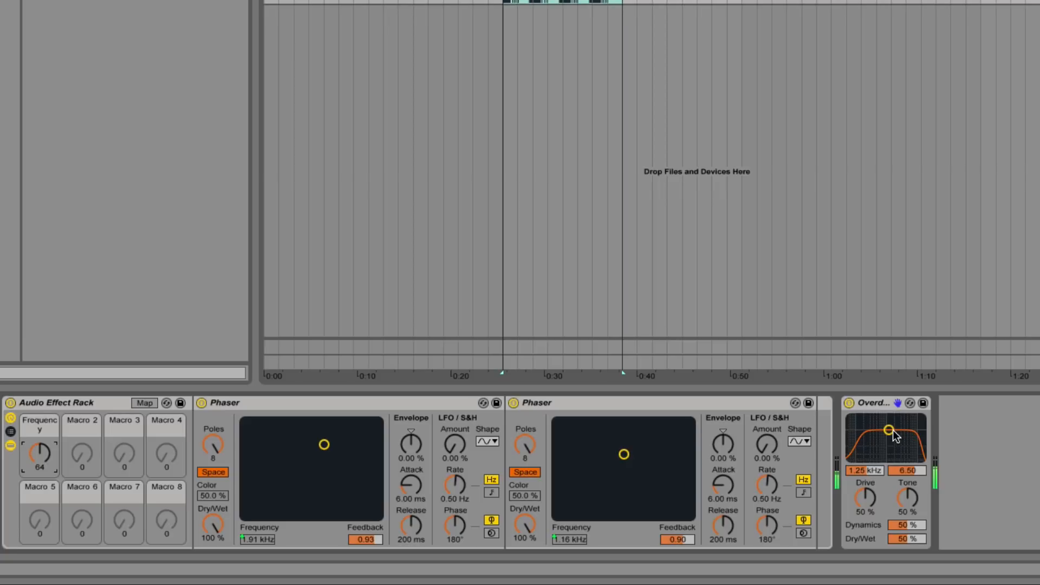
Narrow Overdrive's band near 1.11 kHz, raise Drive and Dynamics, and set Dry/Wet to 14%.
drag(889, 429, 892, 431)
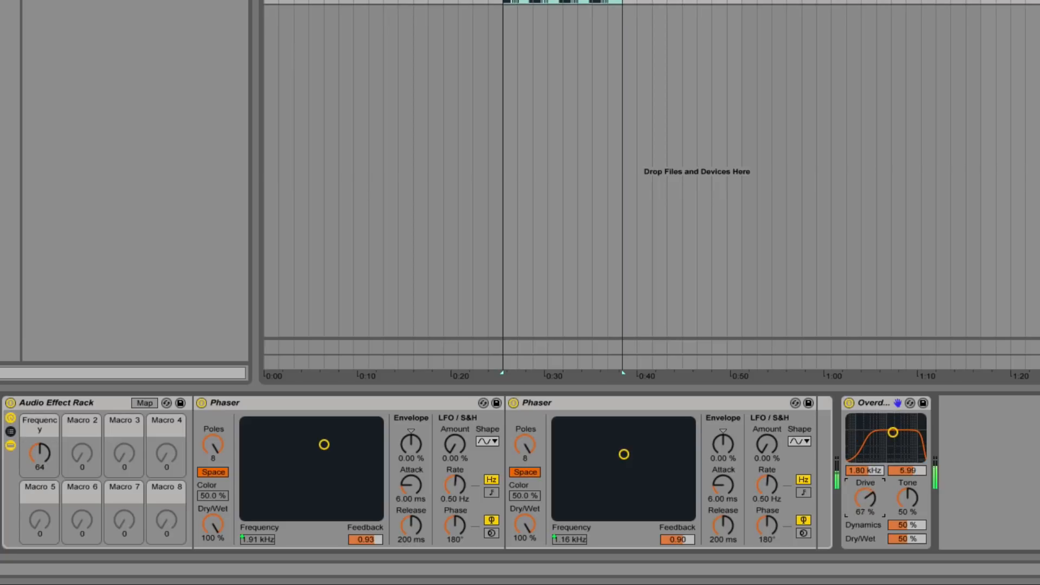
drag(38, 452, 38, 431)
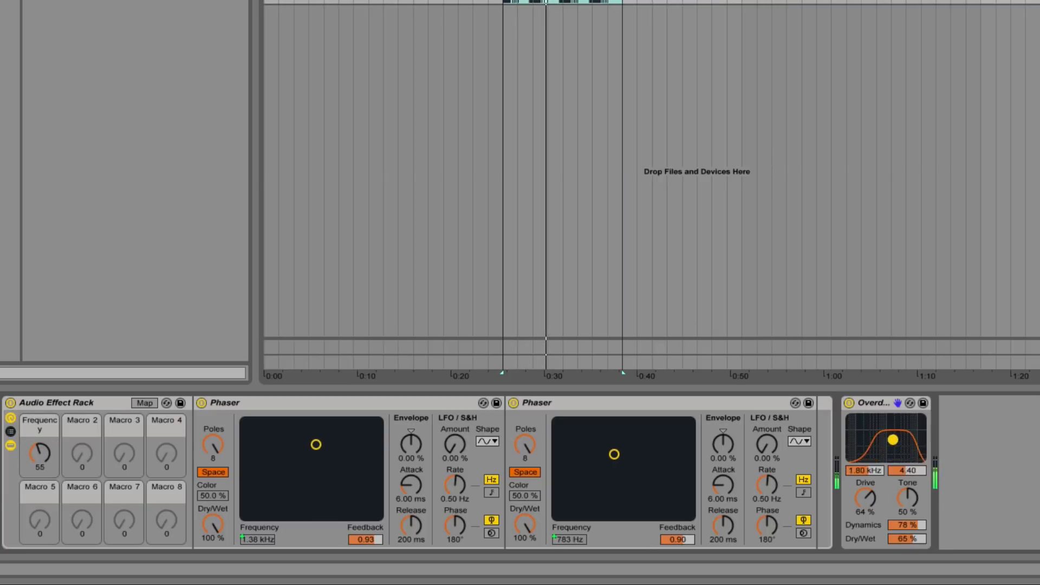
drag(896, 437, 875, 451)
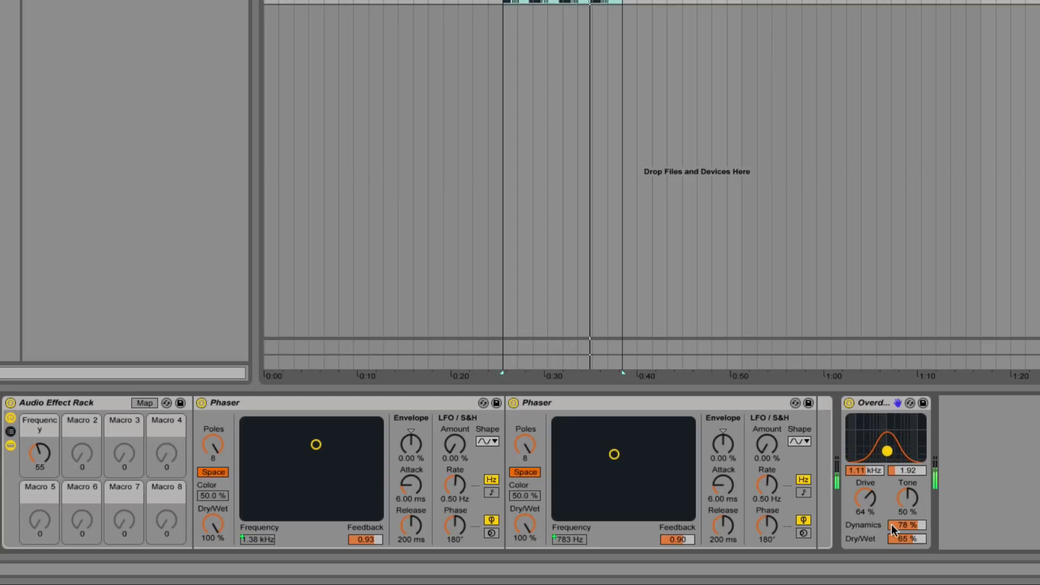
drag(908, 538, 894, 538)
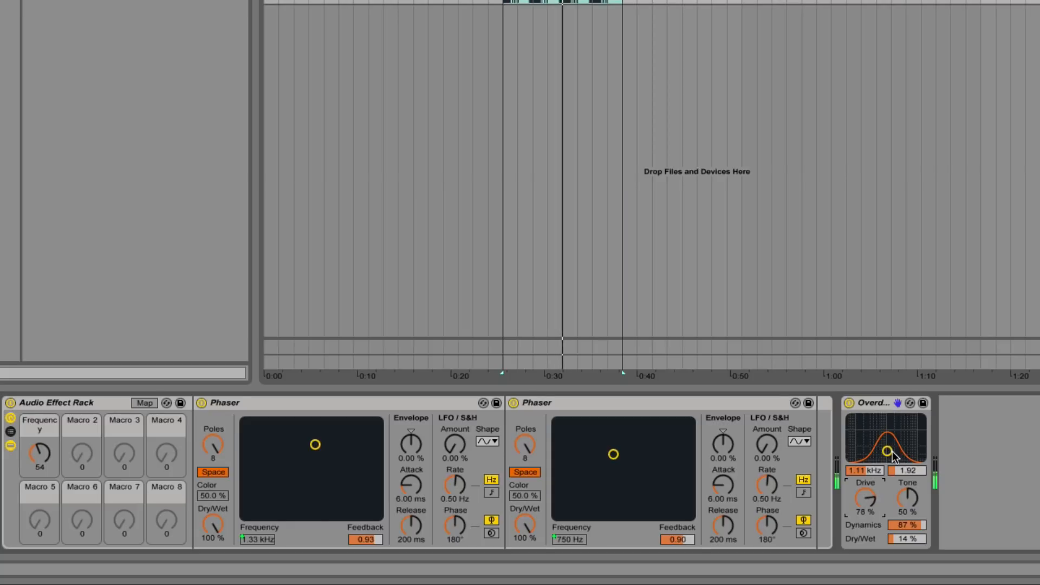
drag(887, 451, 887, 437)
text(ott)
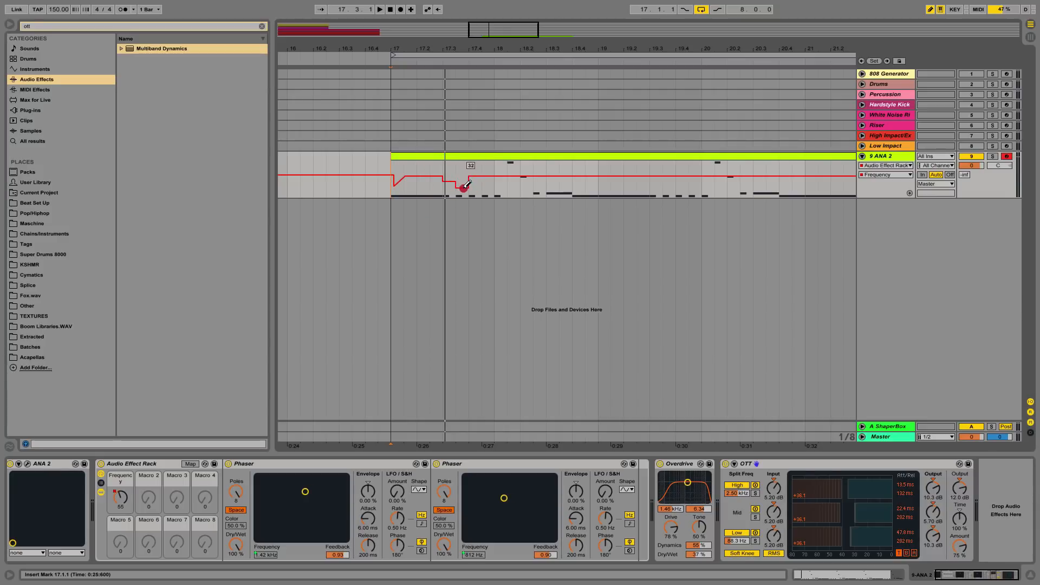
Draw stepped ramps and dips in the Frequency macro lane from bar 17 to about bar 19.
drag(462, 188, 491, 178)
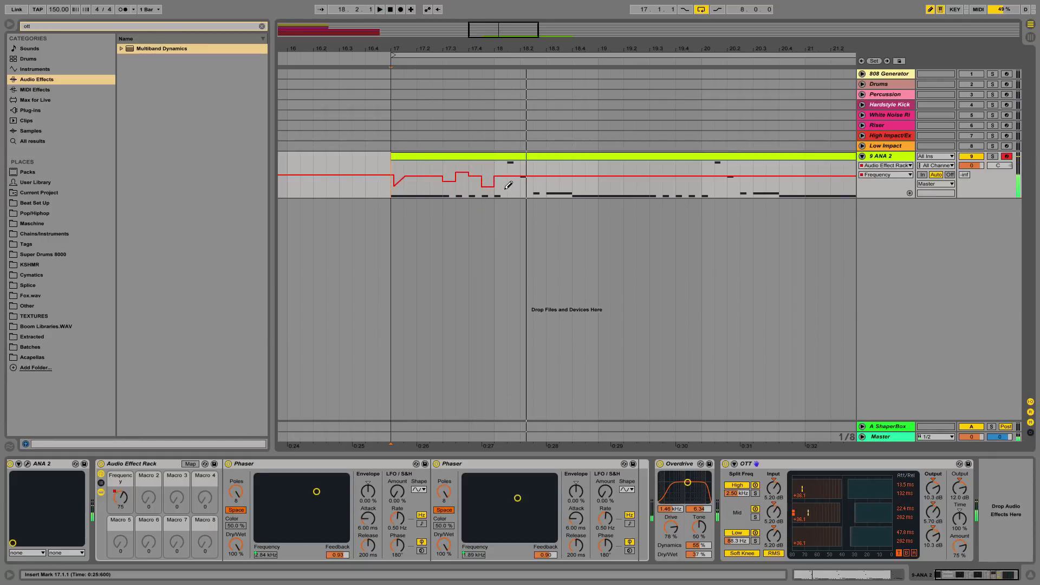
click(496, 180)
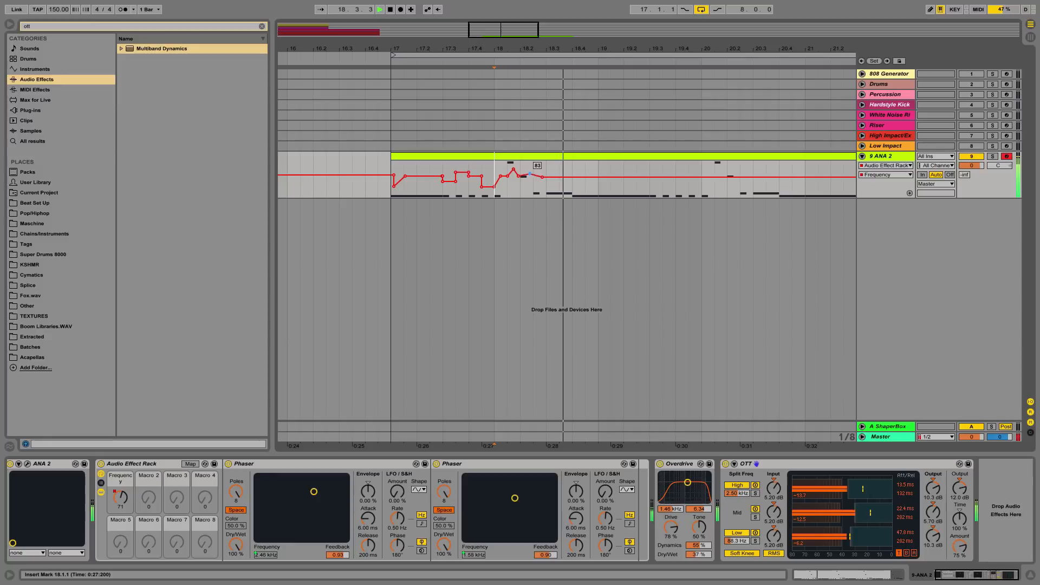
drag(519, 165, 526, 181)
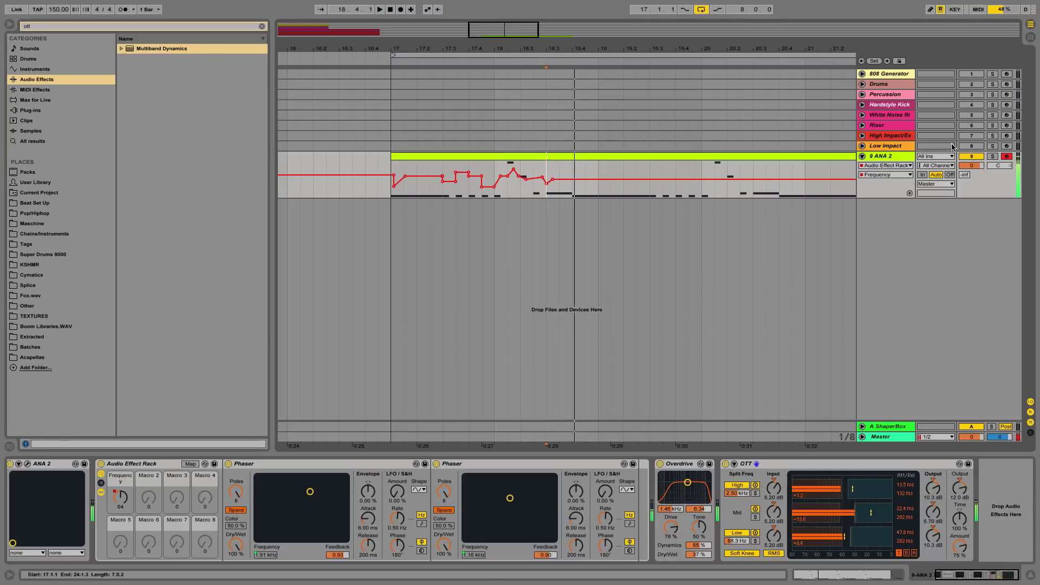
drag(547, 214, 572, 214)
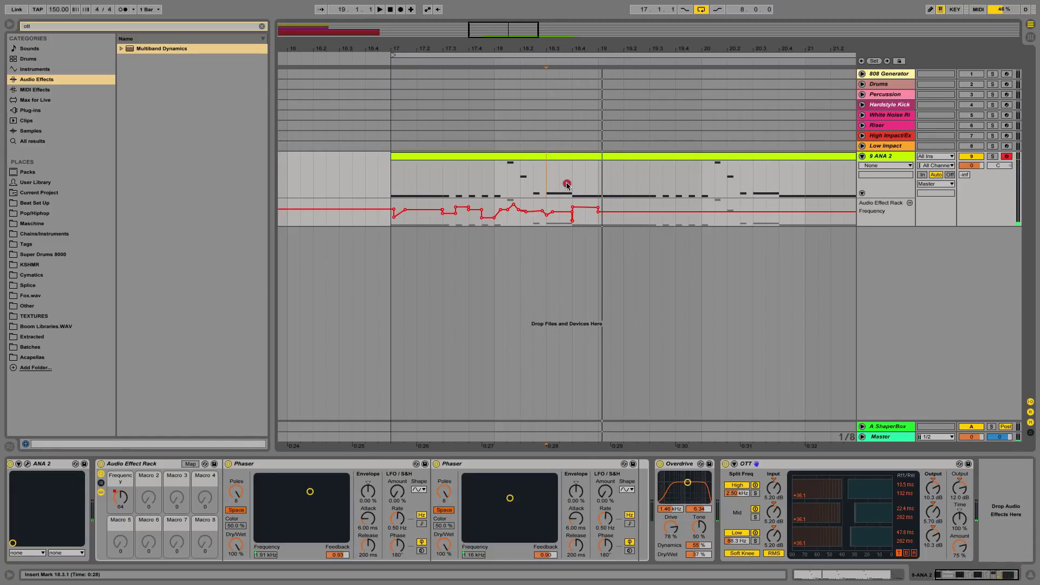
Select the drawn Frequency automation section and repeat it through bars 17–25.
click(379, 8)
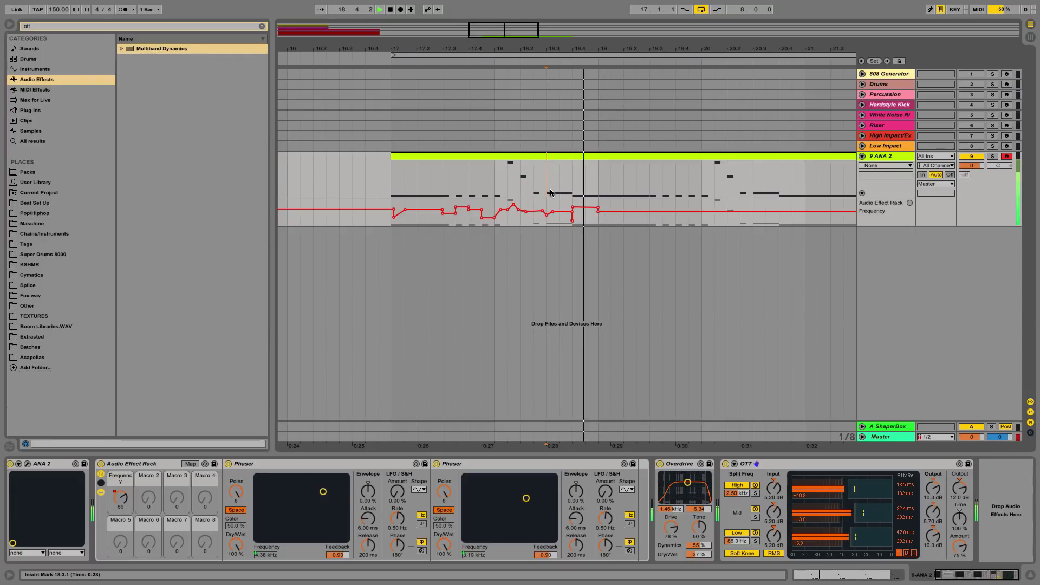
drag(402, 211, 597, 210)
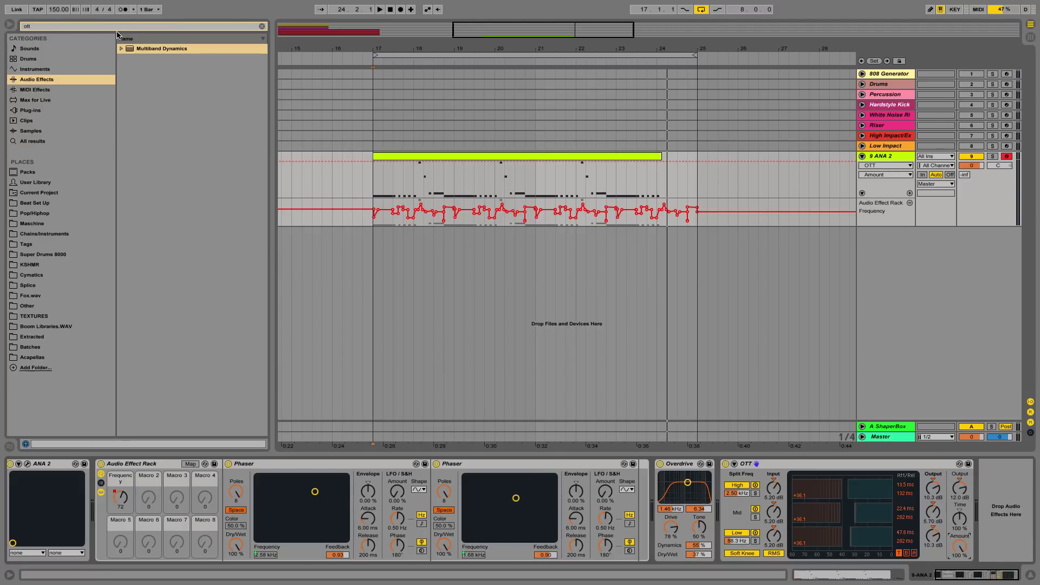
Add Saturator and EQ Eight to the chain, then select EQ Eight's first band.
text(sat)
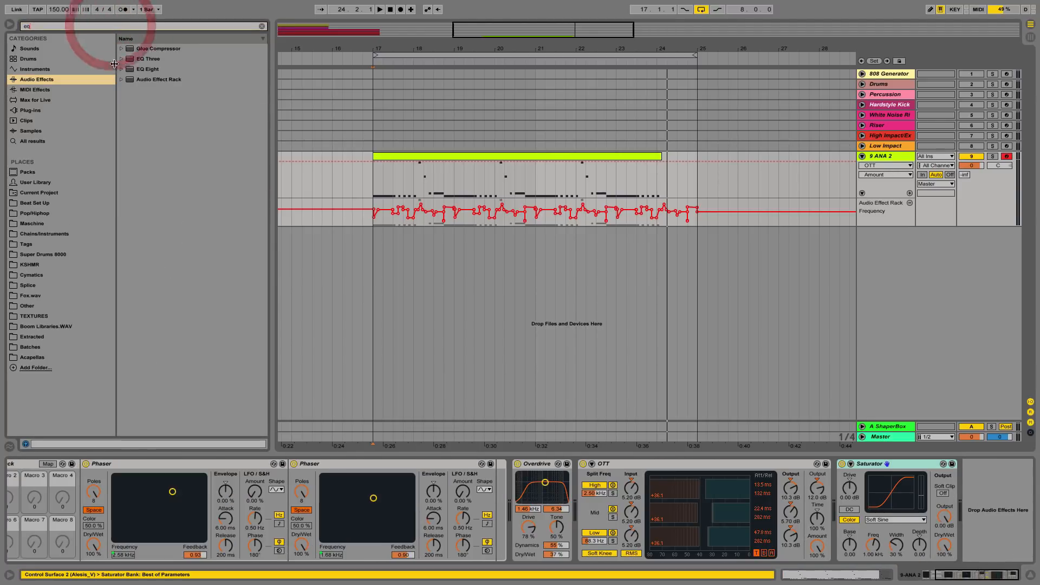
click(147, 68)
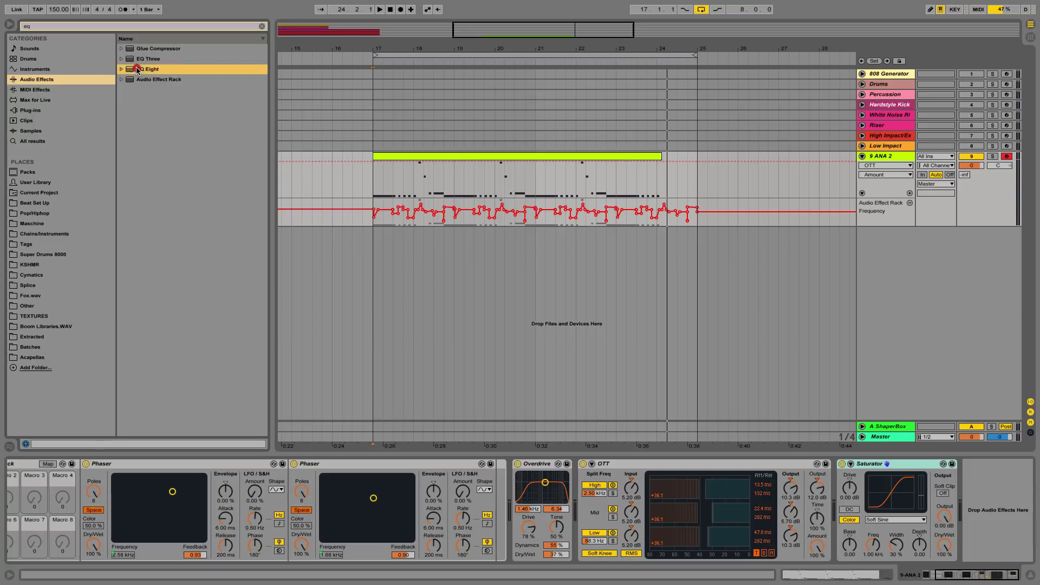
double_click(150, 68)
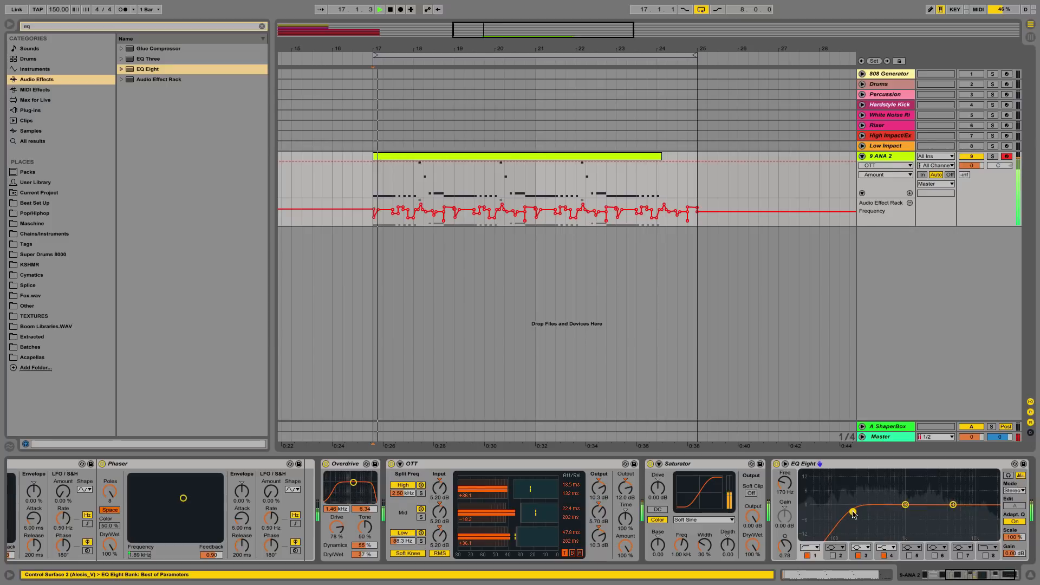
click(886, 547)
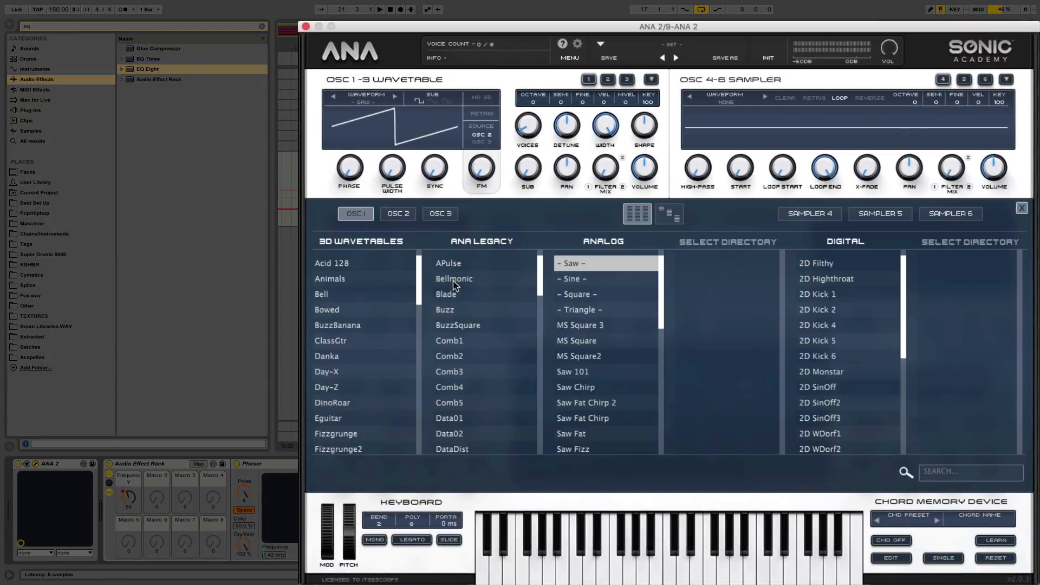
Step ANA 2's oscillator 1 through APulse, Bellmonic, Buzz, BuzzSquare, Comb wavetables and beyond Data01.
click(448, 262)
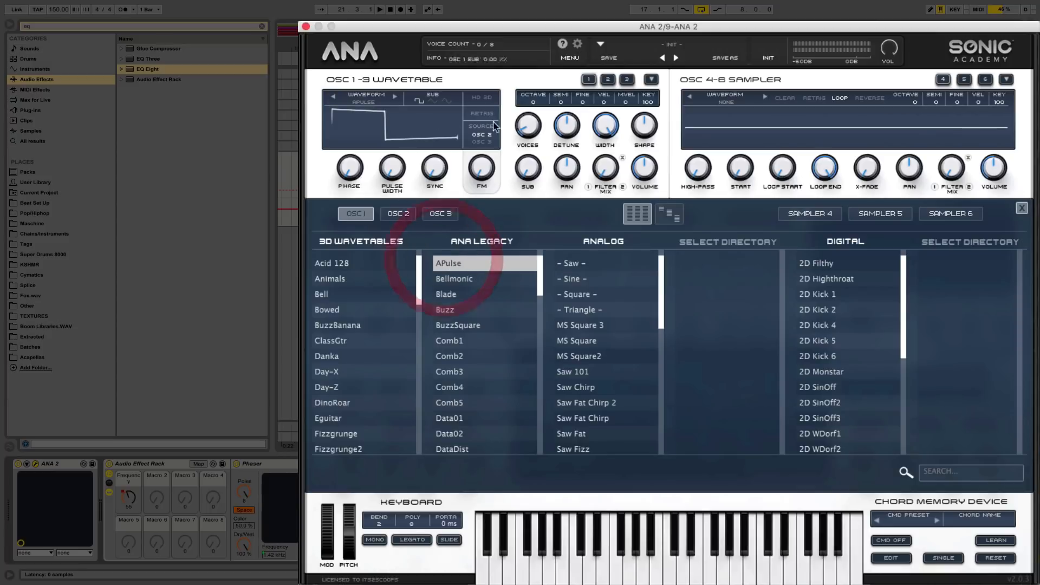
click(454, 278)
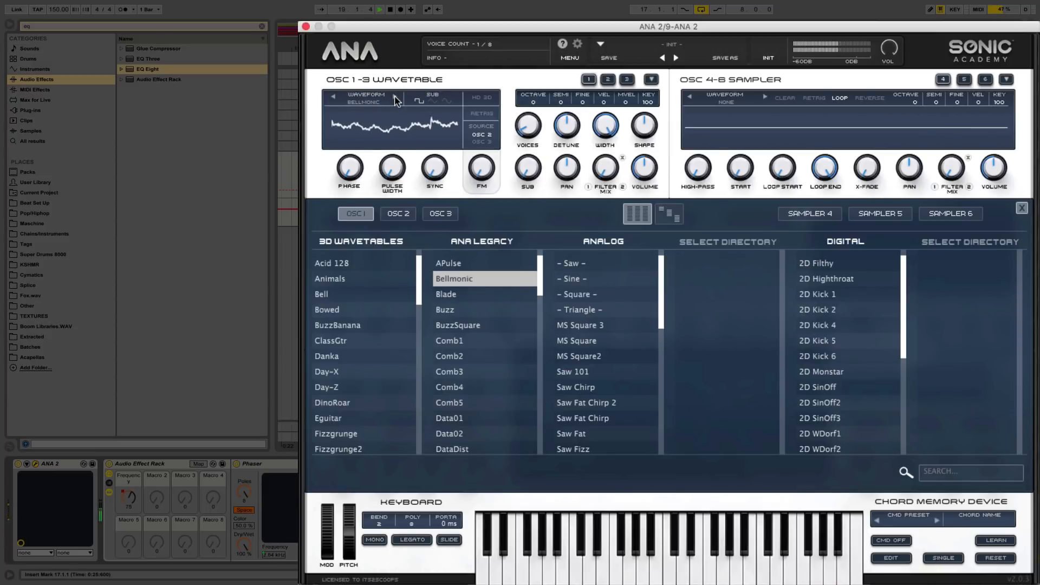
click(446, 309)
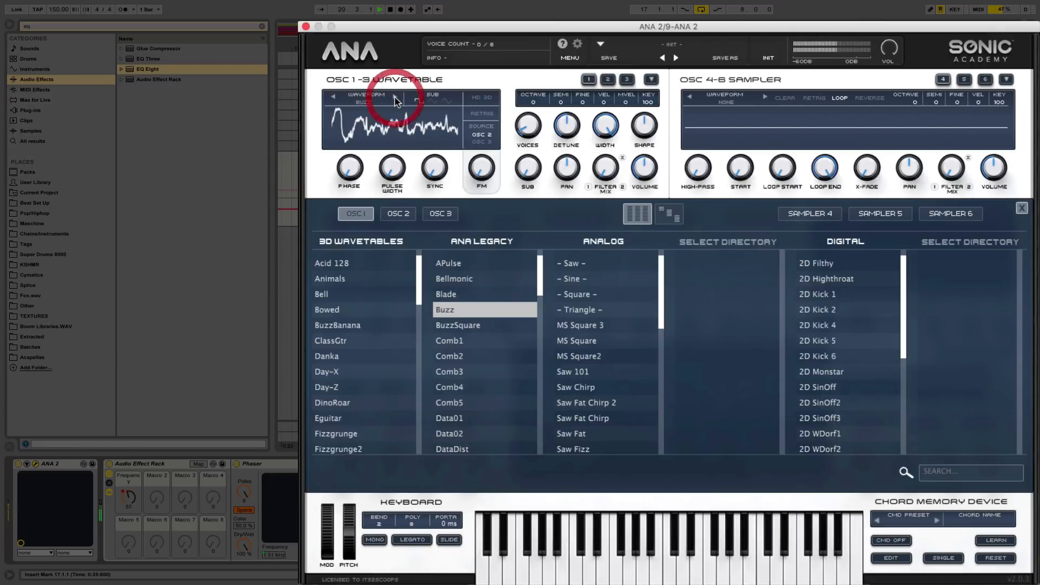
click(458, 326)
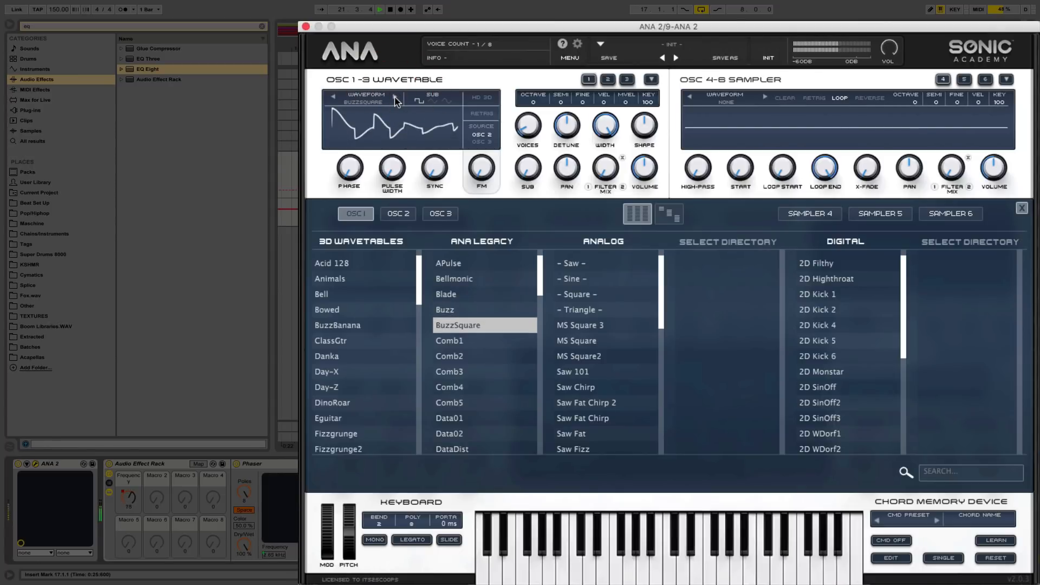
click(450, 340)
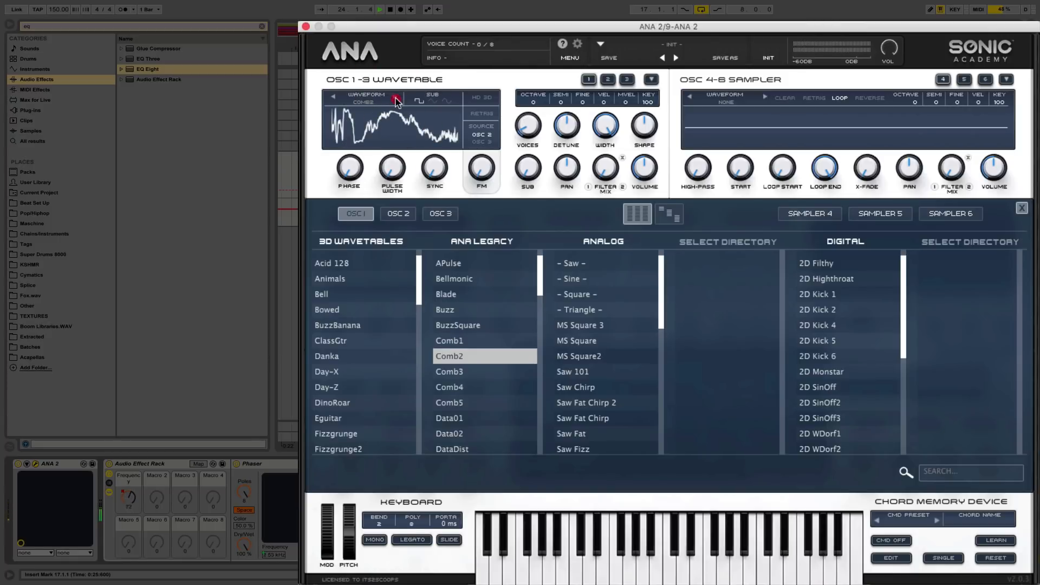
click(449, 402)
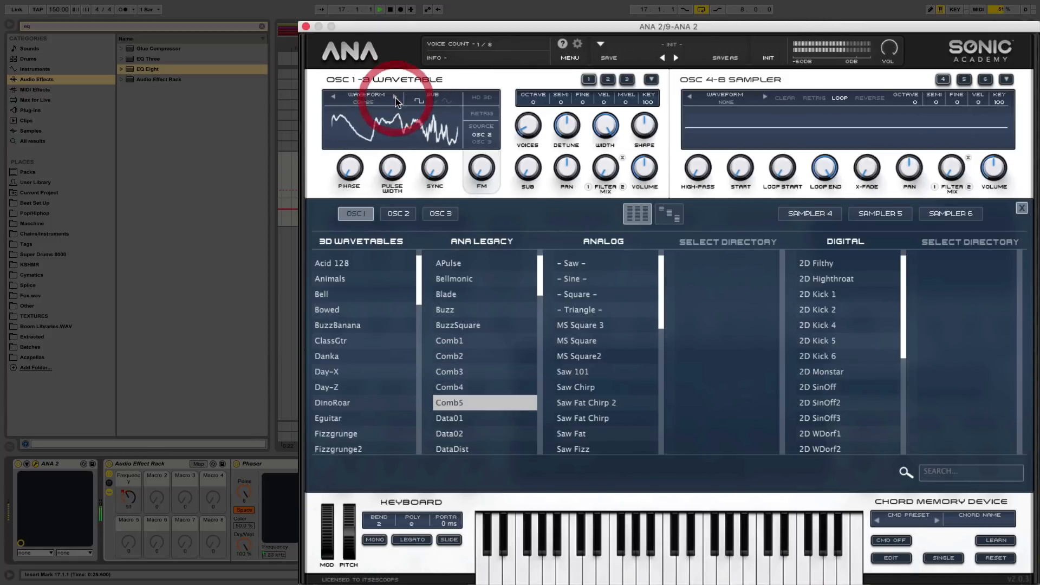
click(449, 418)
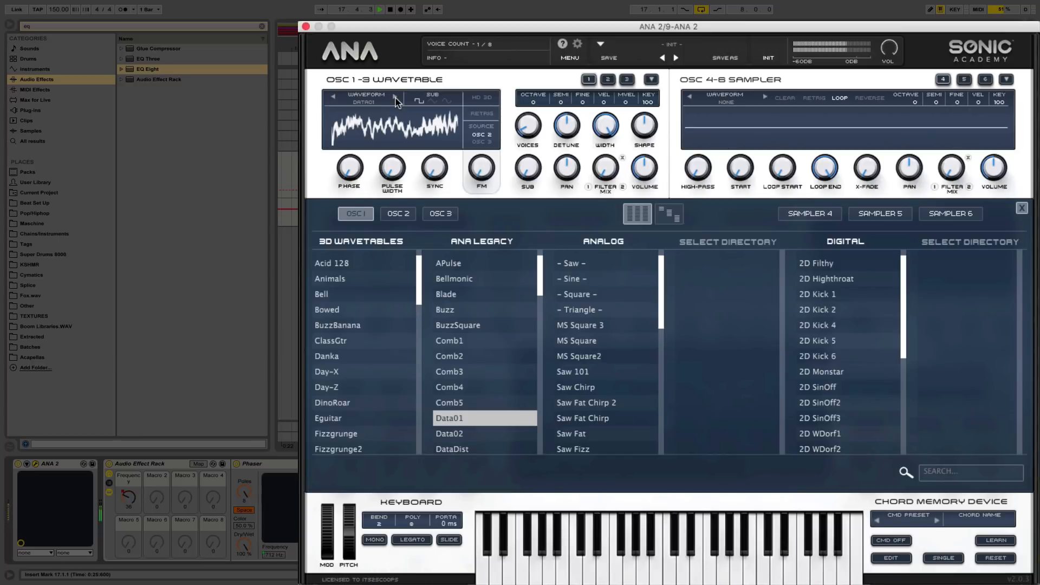
click(452, 447)
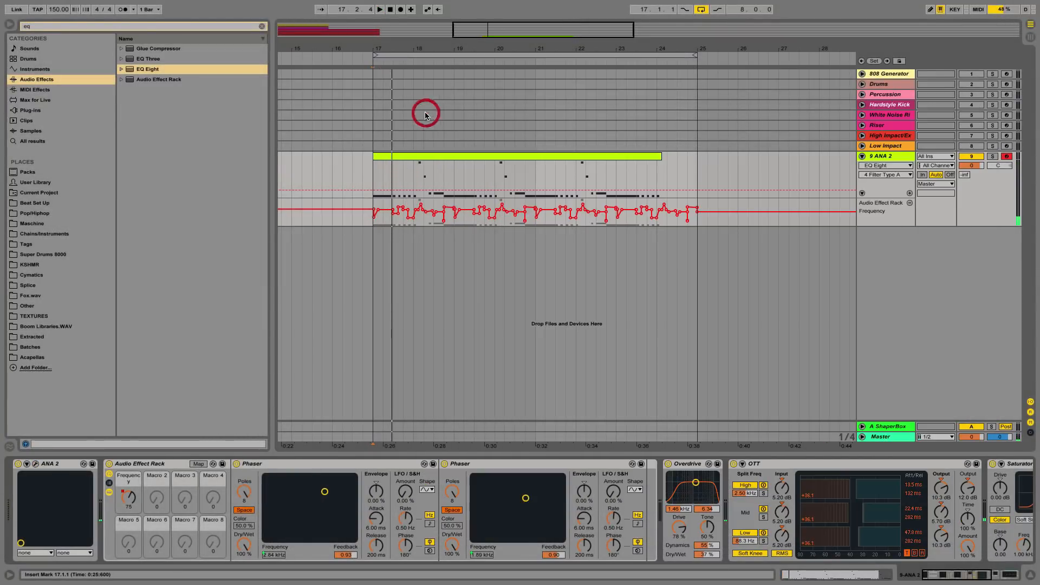
Search 're' in the browser and drag an EQ Eight band point to reshape the curve.
text(re)
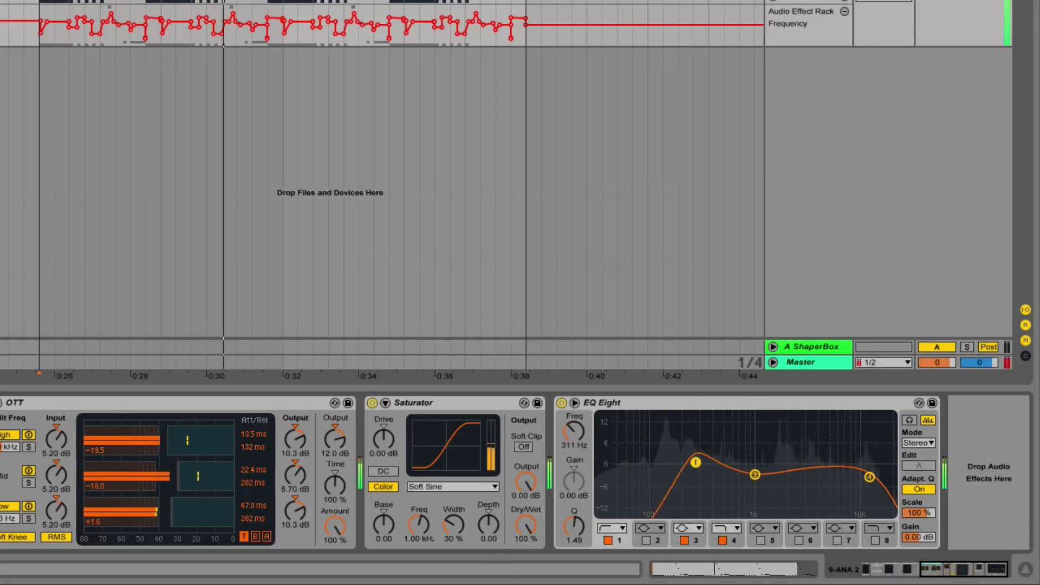
drag(695, 463, 685, 471)
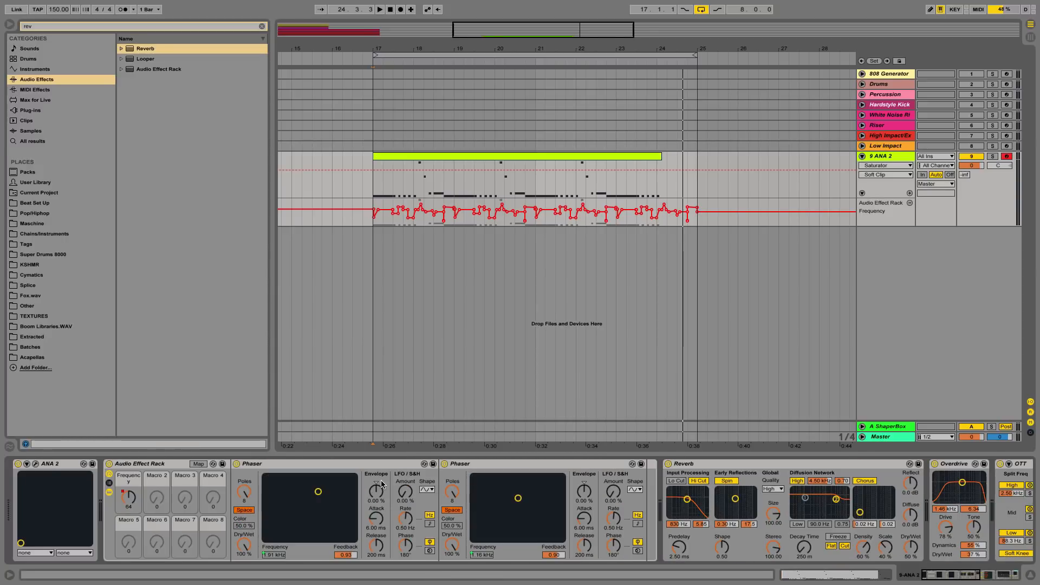
mouse_move(544, 511)
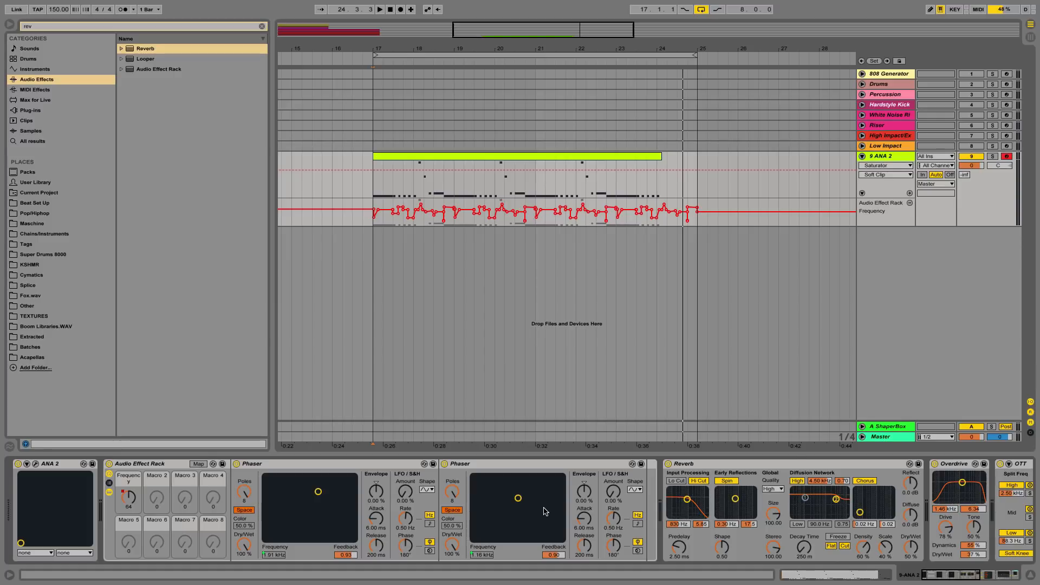